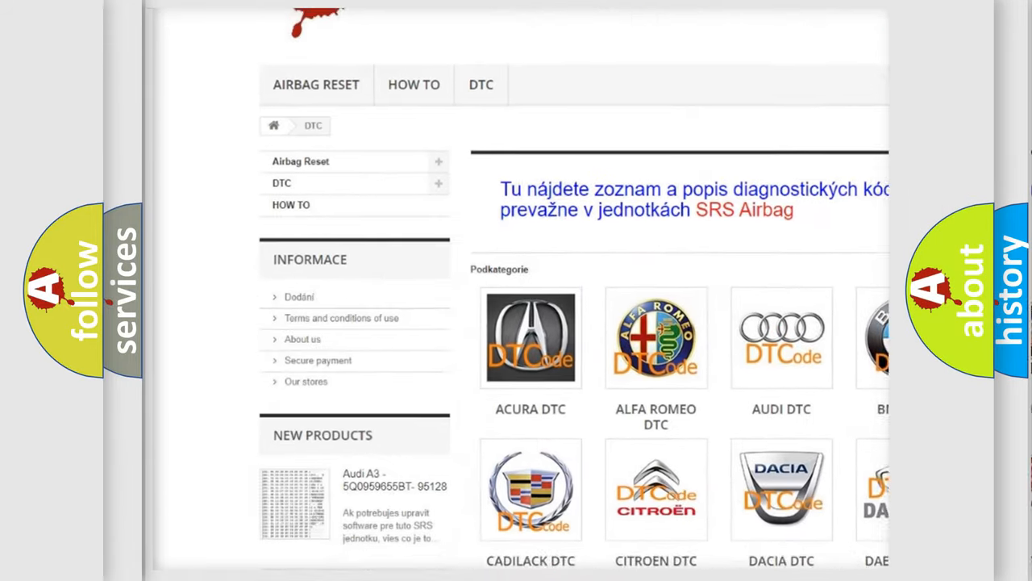
pyautogui.scroll(-3)
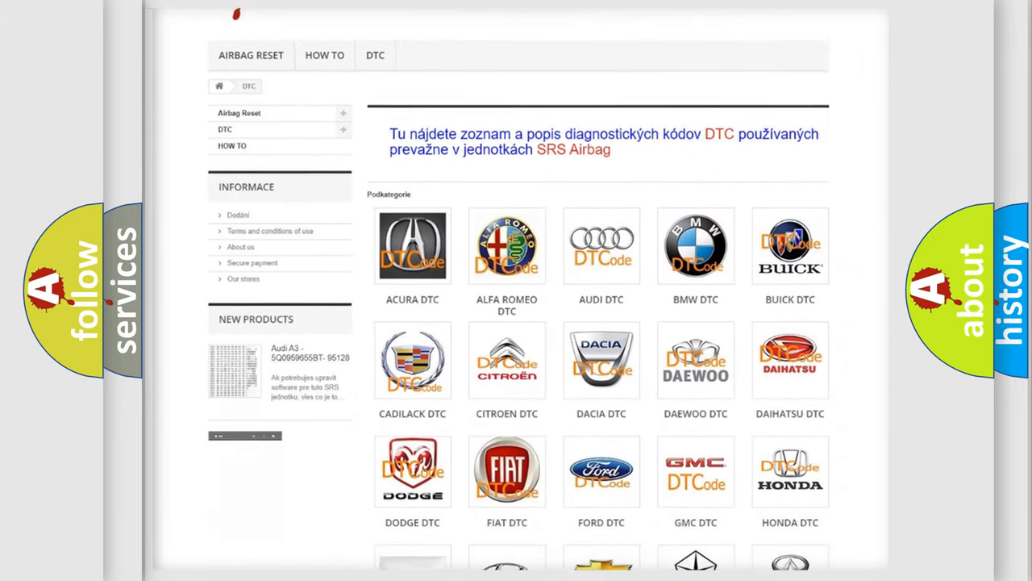
pyautogui.scroll(-3)
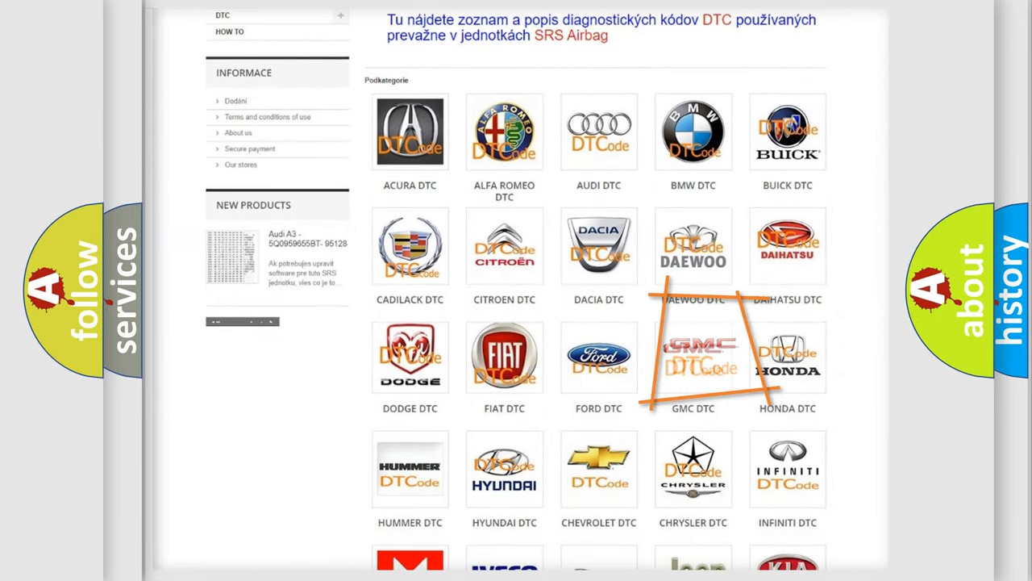